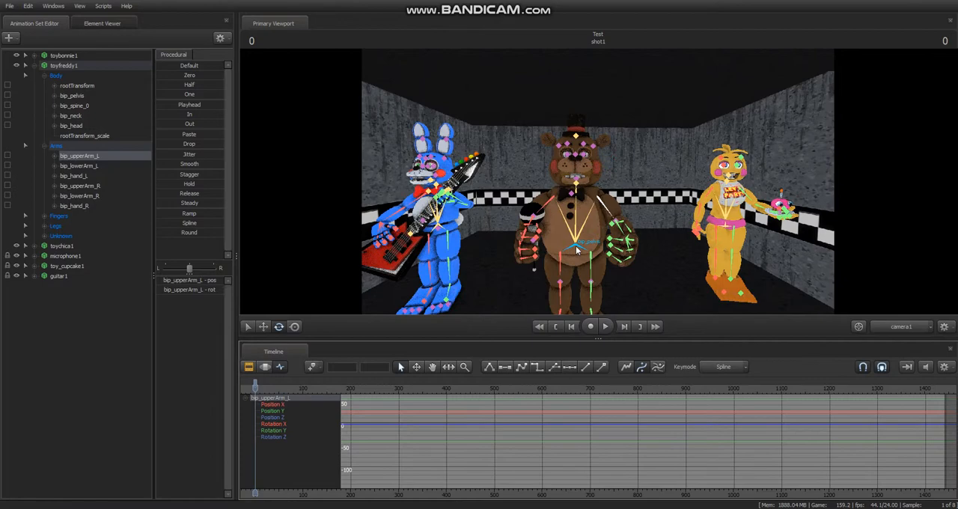
- Key toyfreddy1's bip_spine_0 rotation at frames 72 and 204 so the spine twists and turns back
{"action": "left_click", "coordinate": [75, 105]}
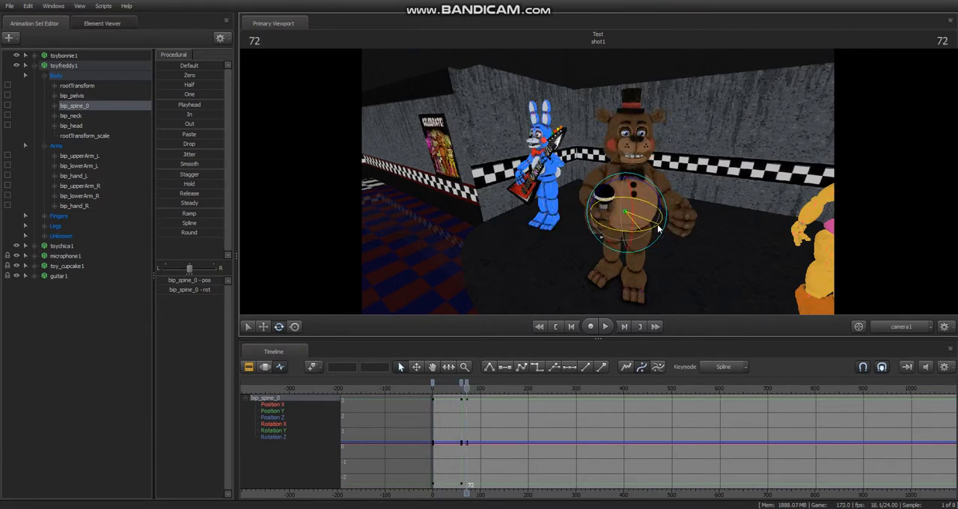
{"action": "left_click_drag", "start_coordinate": [432, 386], "coordinate": [526, 386]}
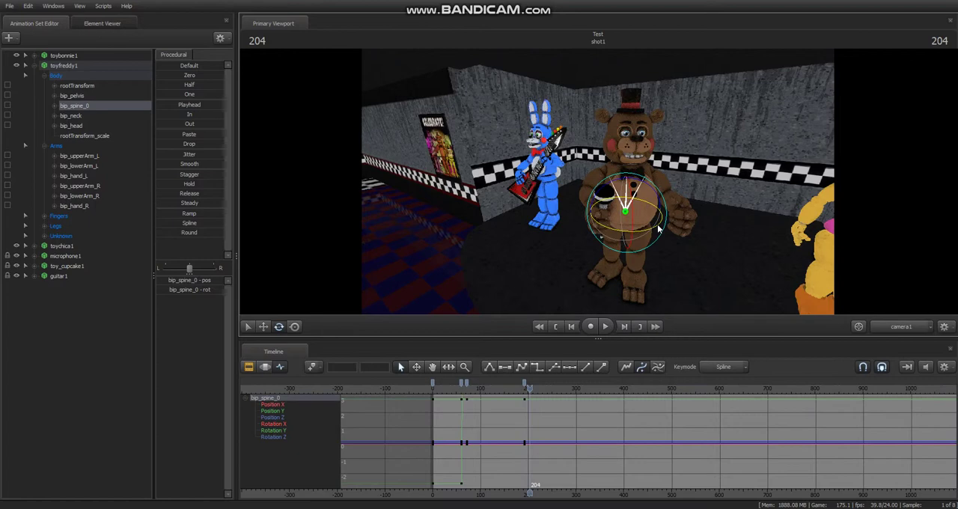
{"action": "left_click", "coordinate": [605, 325]}
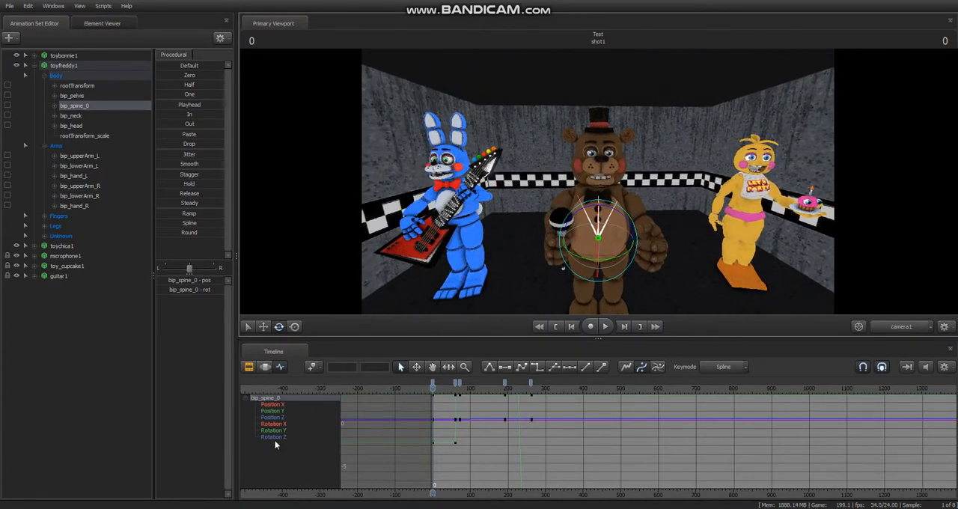
- Isolate the spine's Rotation Y curve and reshape its keys into a rise, hold and return
{"action": "left_click", "coordinate": [274, 423]}
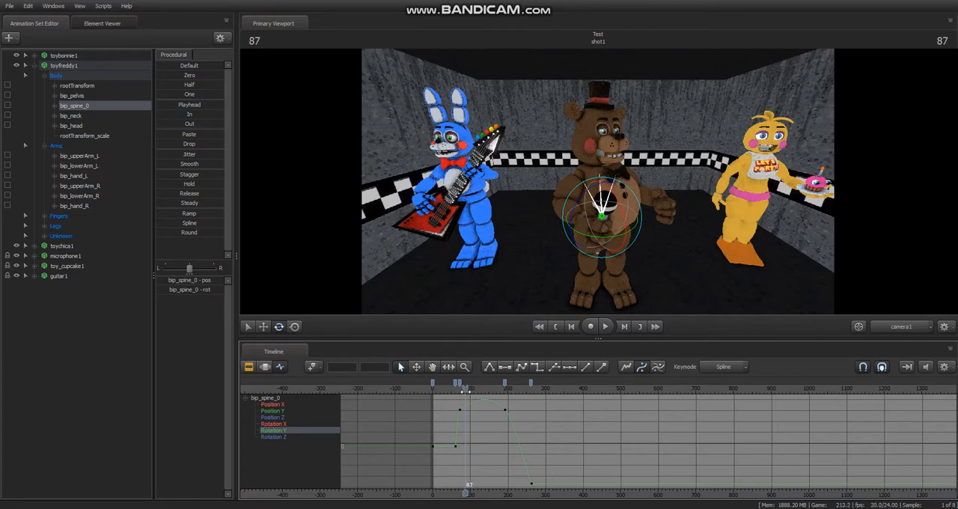
{"action": "left_click_drag", "start_coordinate": [464, 383], "coordinate": [490, 383]}
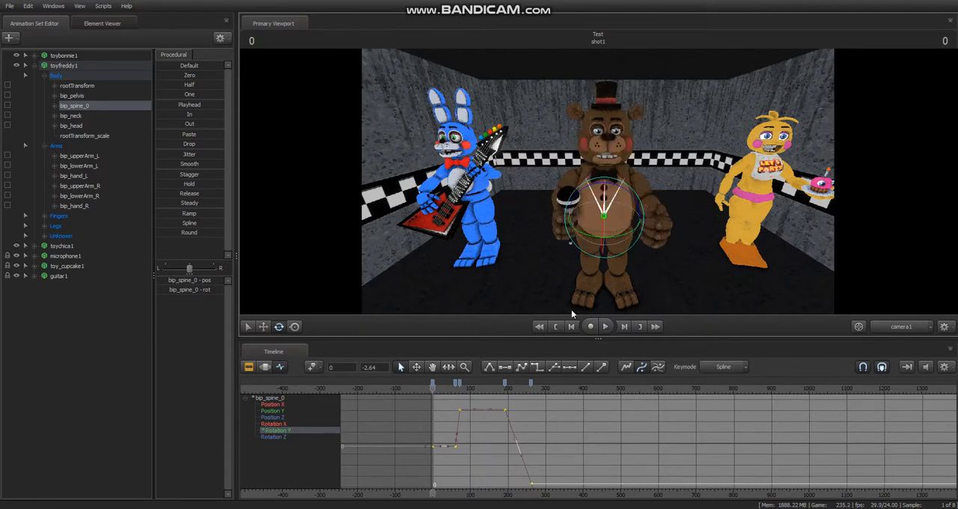
{"action": "mouse_move", "coordinate": [510, 373]}
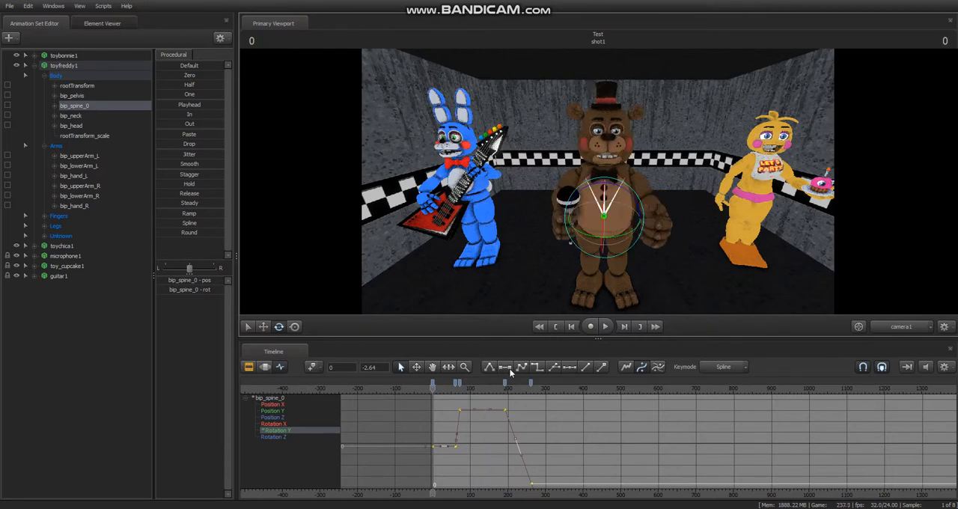
{"action": "mouse_move", "coordinate": [507, 375]}
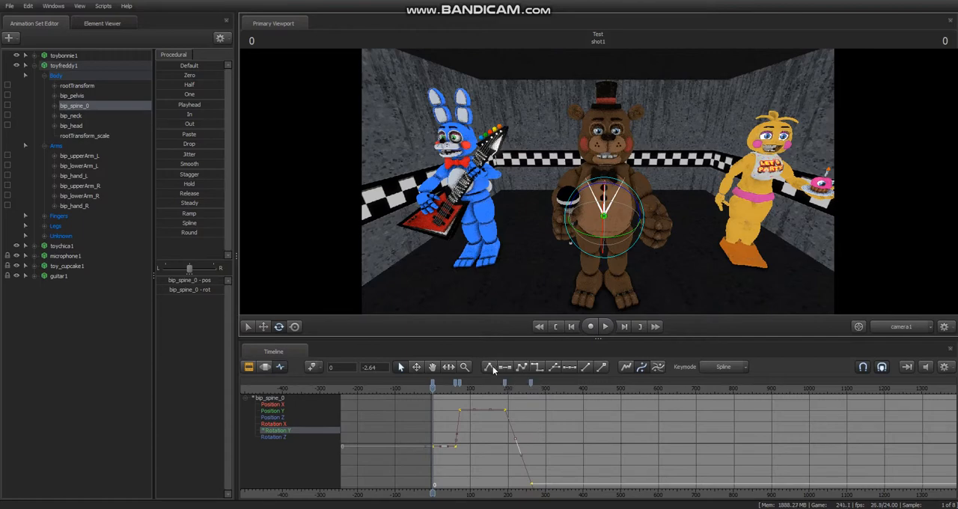
{"action": "mouse_move", "coordinate": [474, 388]}
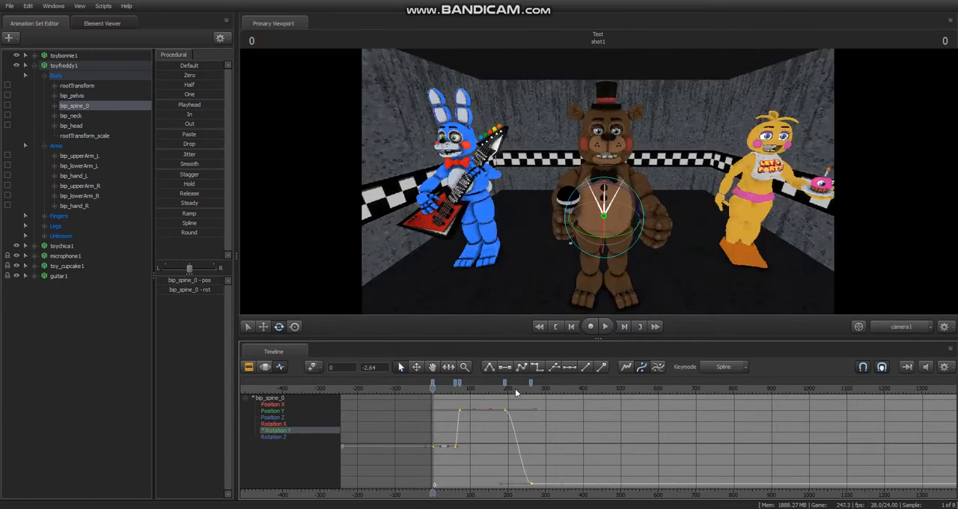
- Drag the later Rotation Y keys earlier so the spine turns back around frame 125
{"action": "left_click", "coordinate": [590, 326]}
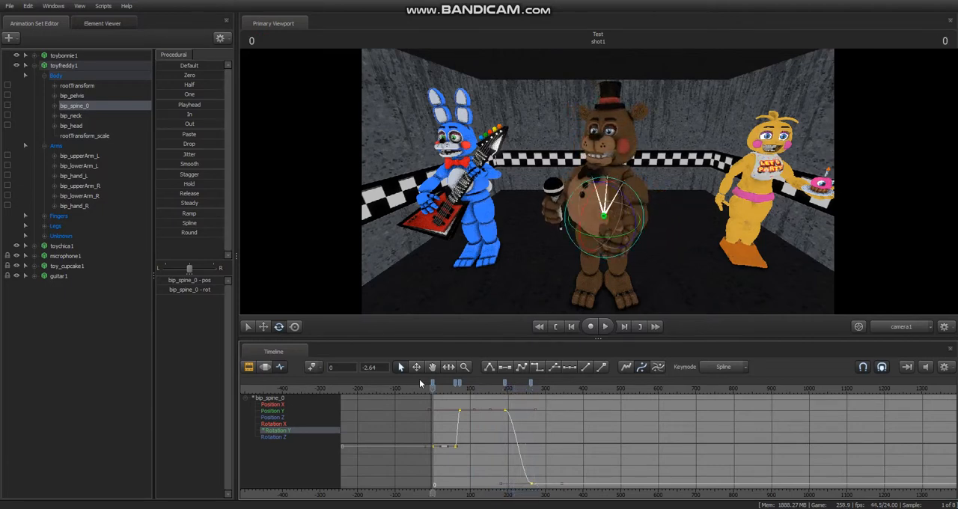
{"action": "left_click_drag", "start_coordinate": [432, 383], "coordinate": [509, 383]}
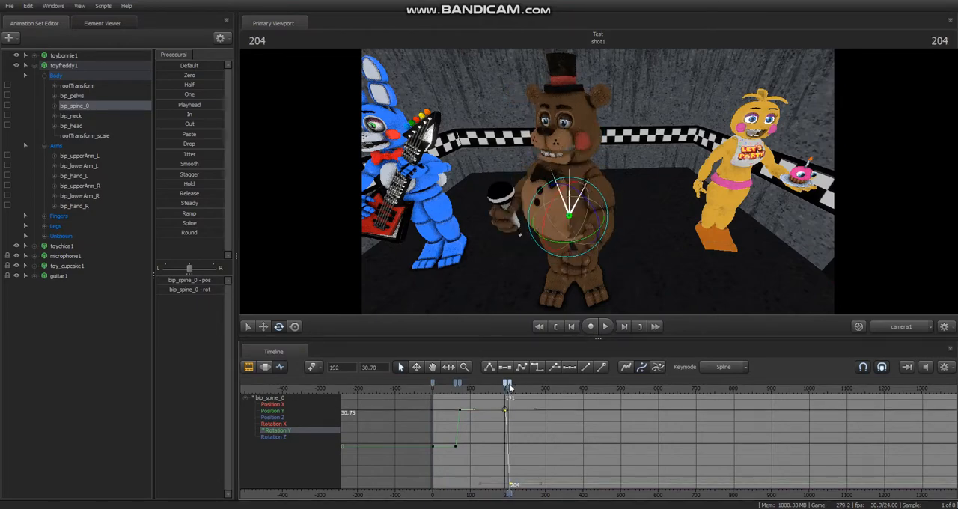
{"action": "left_click_drag", "start_coordinate": [509, 383], "coordinate": [483, 383]}
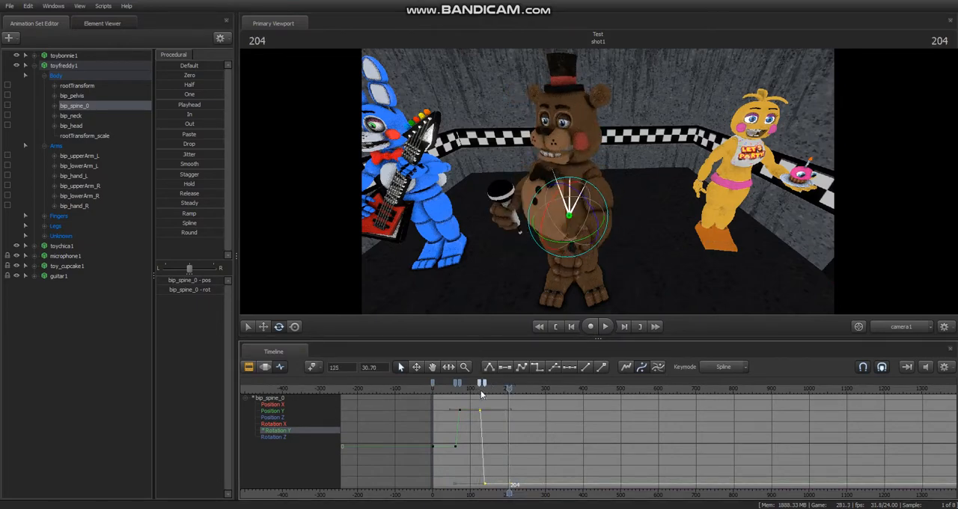
{"action": "left_click", "coordinate": [590, 326]}
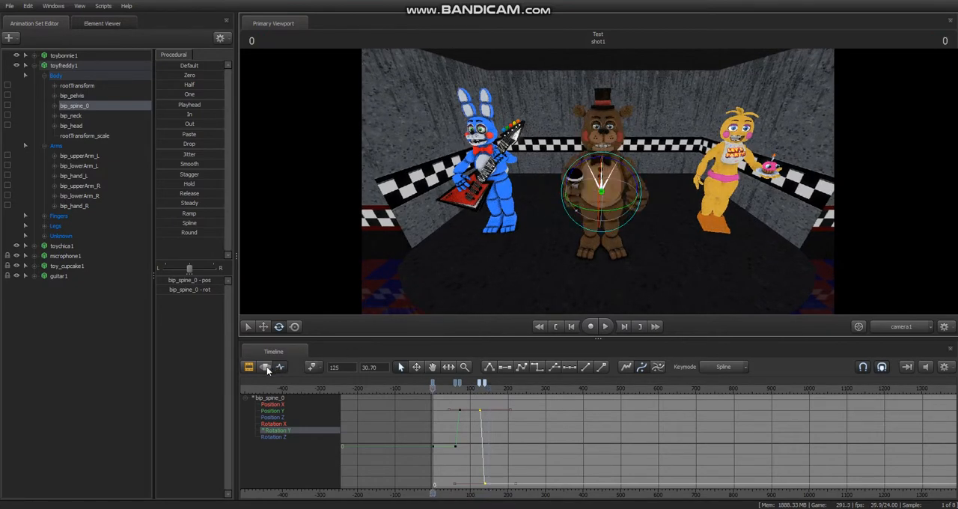
{"action": "mouse_move", "coordinate": [279, 367]}
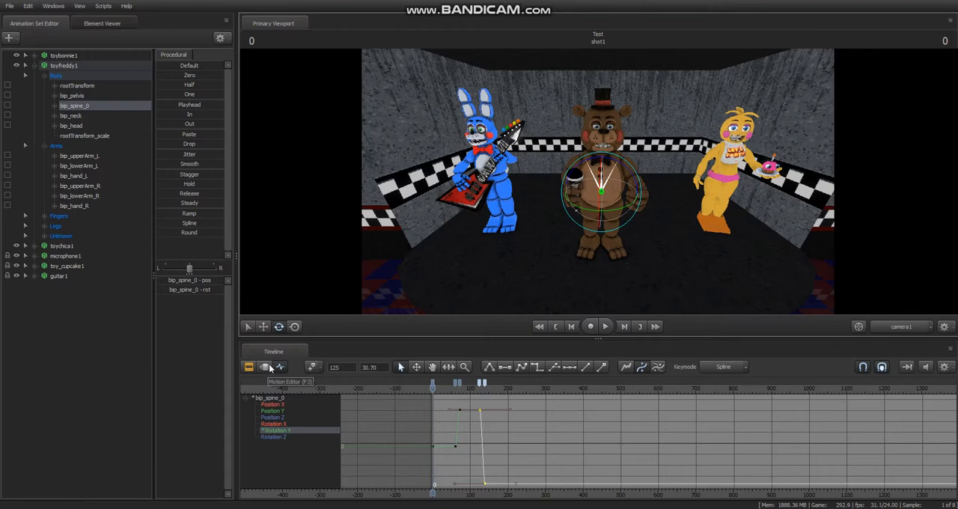
- Apply the Smooth procedural preset to the spine's motion over the time selection
{"action": "left_click", "coordinate": [264, 366]}
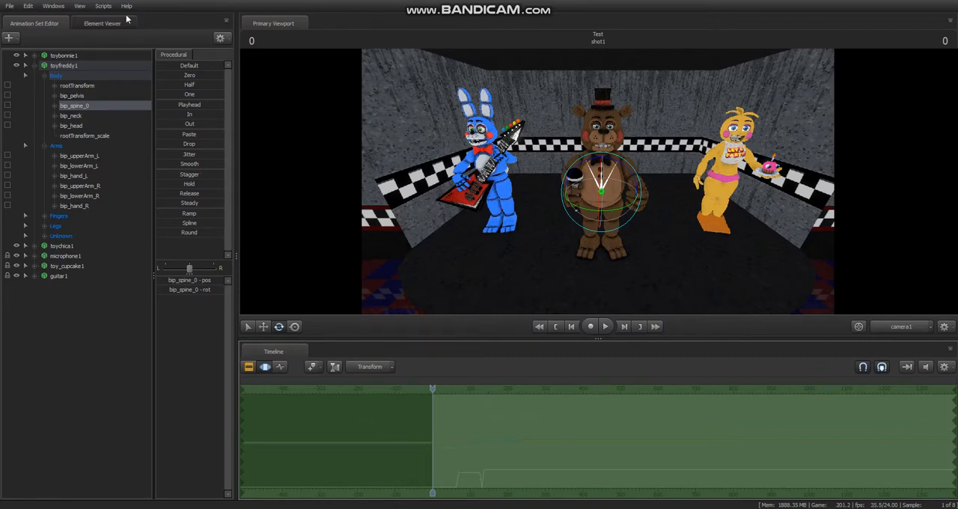
{"action": "mouse_move", "coordinate": [189, 38]}
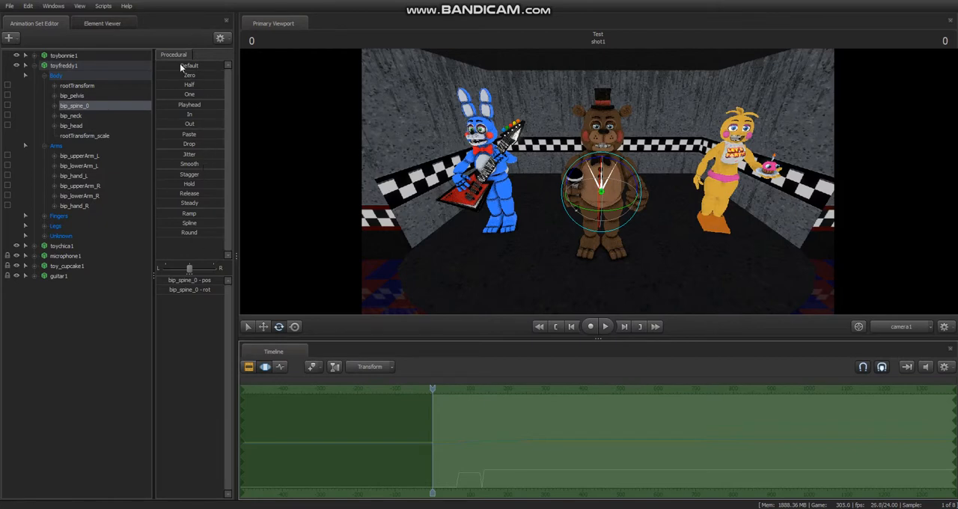
{"action": "mouse_move", "coordinate": [186, 168]}
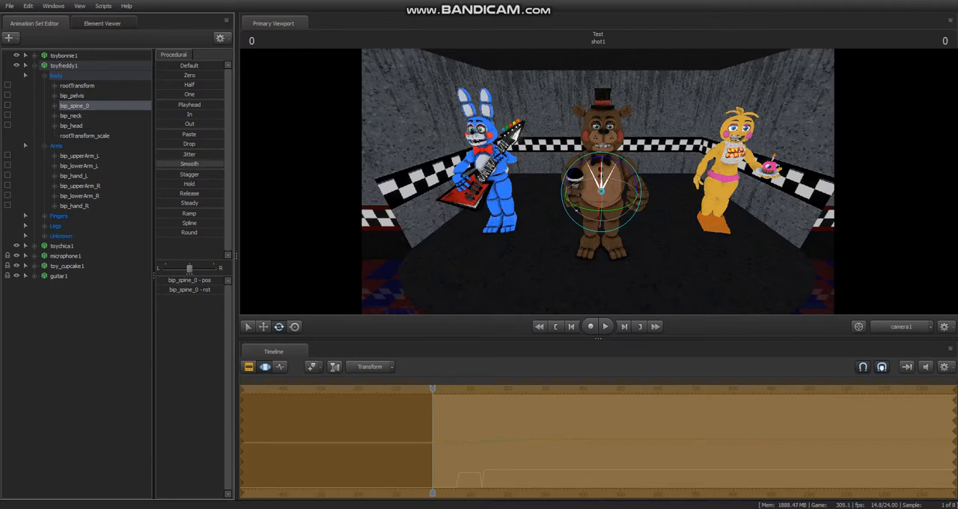
{"action": "left_click", "coordinate": [605, 325]}
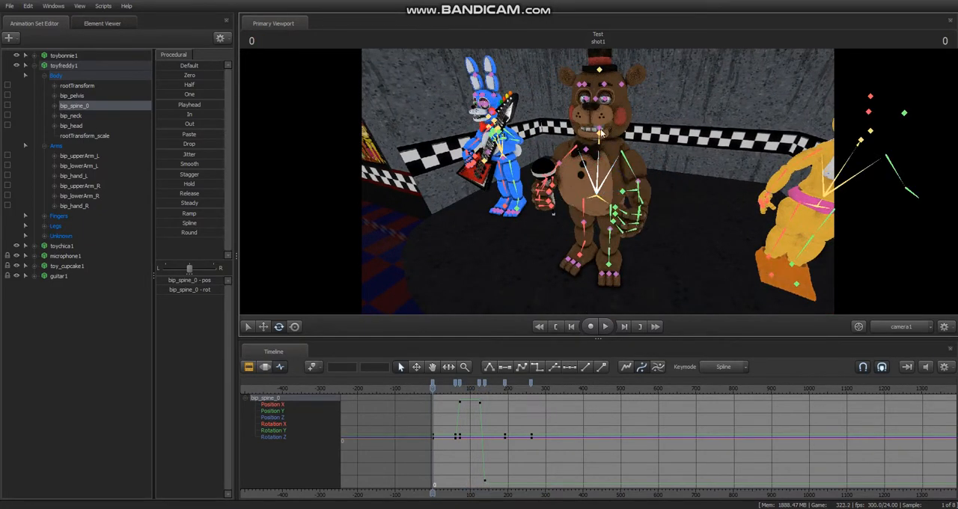
- Collapse toyfreddy1's bone list and return the timeline to the Motion Editor
{"action": "left_click", "coordinate": [70, 125]}
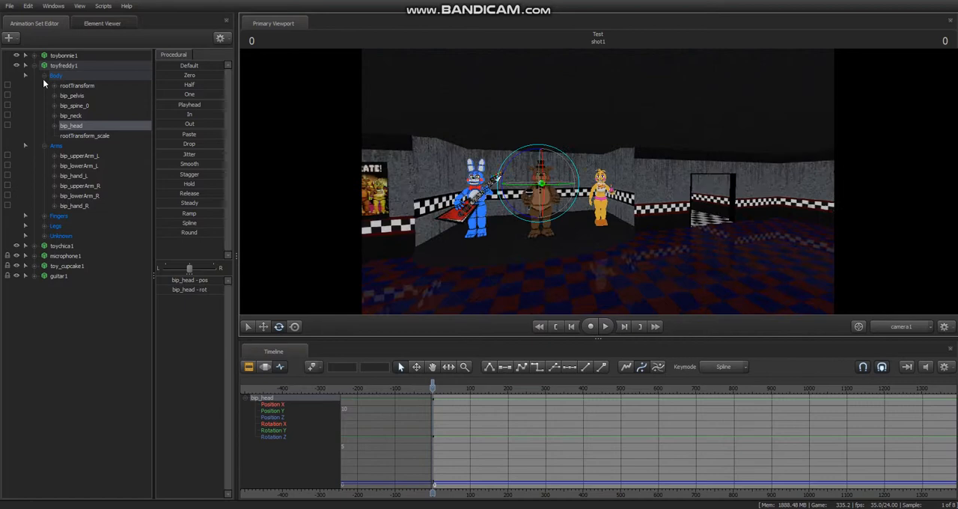
{"action": "left_click", "coordinate": [25, 65]}
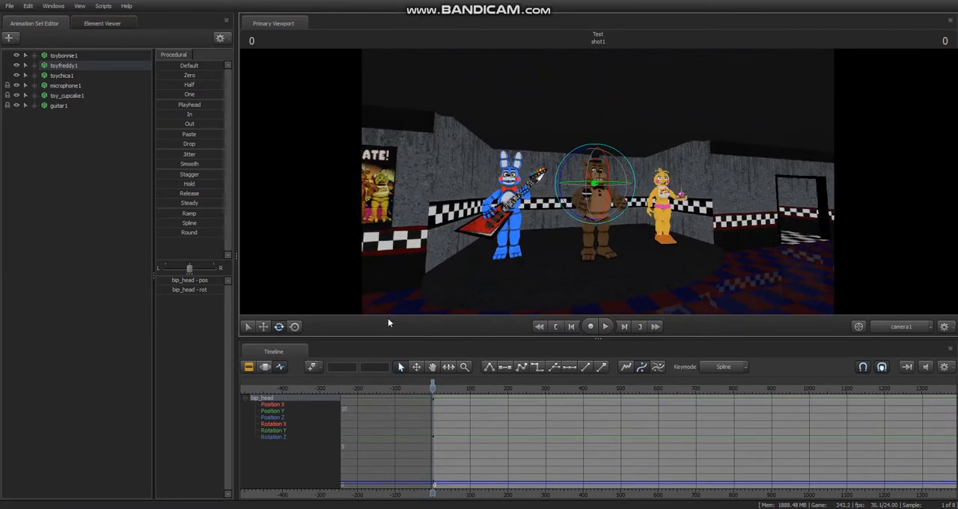
{"action": "left_click", "coordinate": [264, 366]}
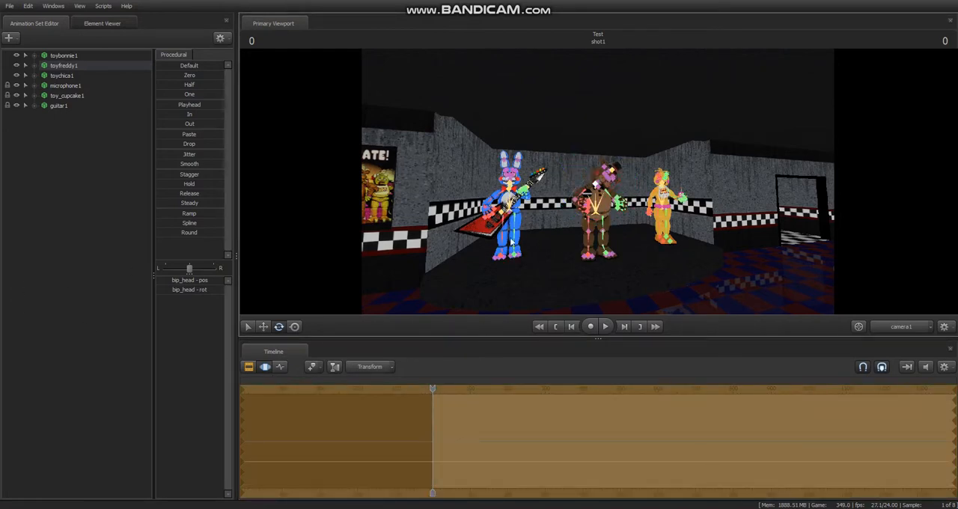
- Create a new camera animation set using camera1
{"action": "right_click", "coordinate": [75, 150]}
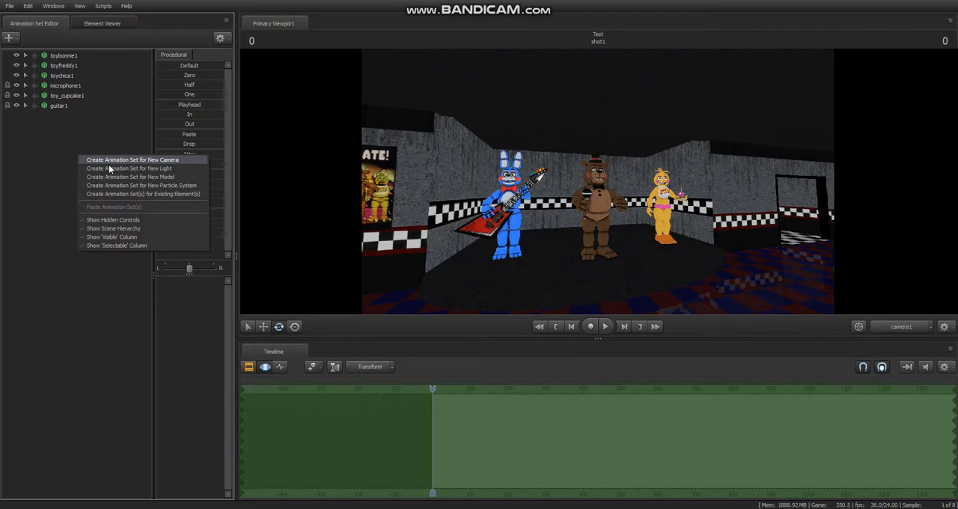
{"action": "left_click", "coordinate": [132, 159]}
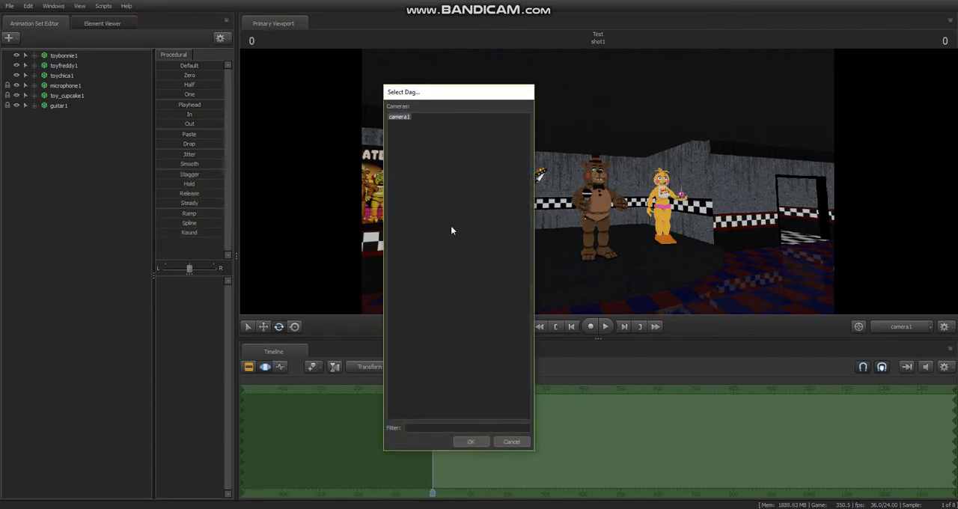
{"action": "left_click", "coordinate": [471, 440]}
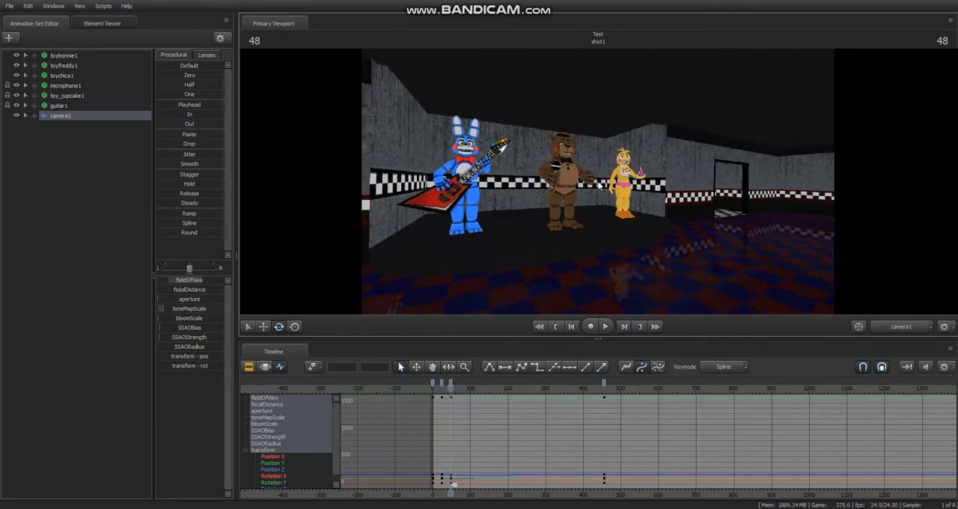
- Key camera1's settings and apply the Jitter preset for handheld shake
{"action": "left_click", "coordinate": [604, 326]}
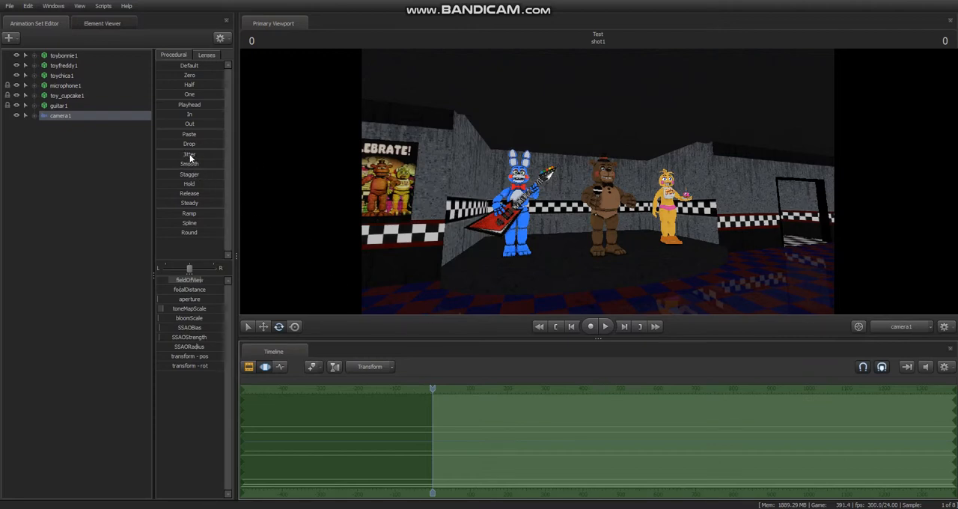
{"action": "left_click", "coordinate": [189, 154]}
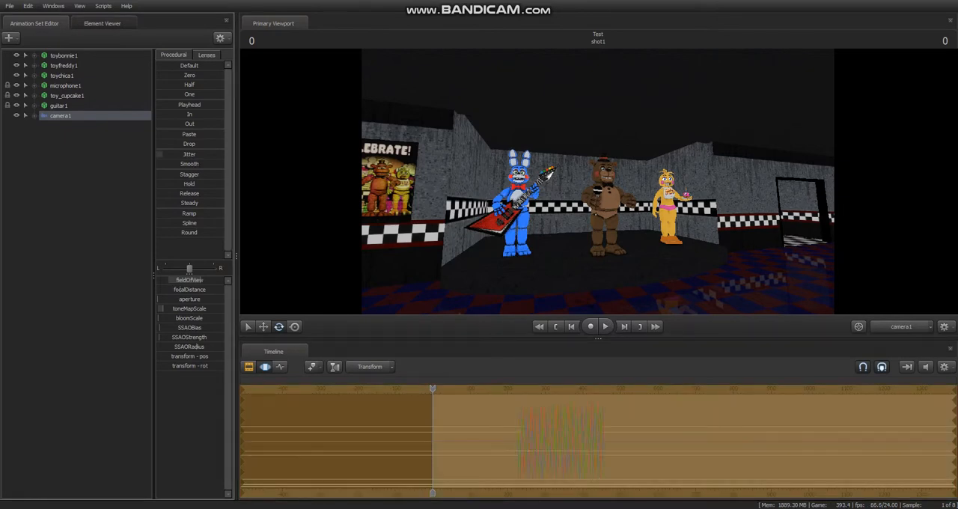
{"action": "left_click", "coordinate": [590, 326]}
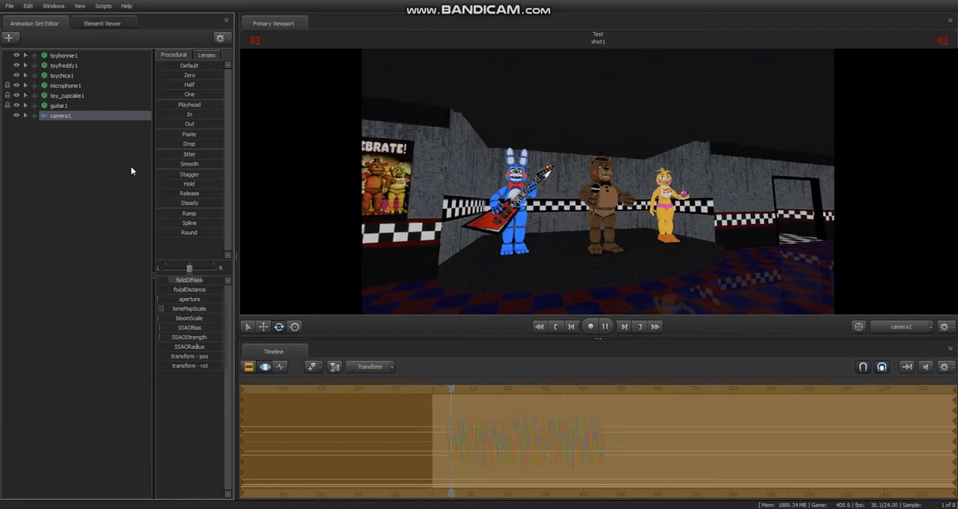
{"action": "left_click", "coordinate": [604, 326]}
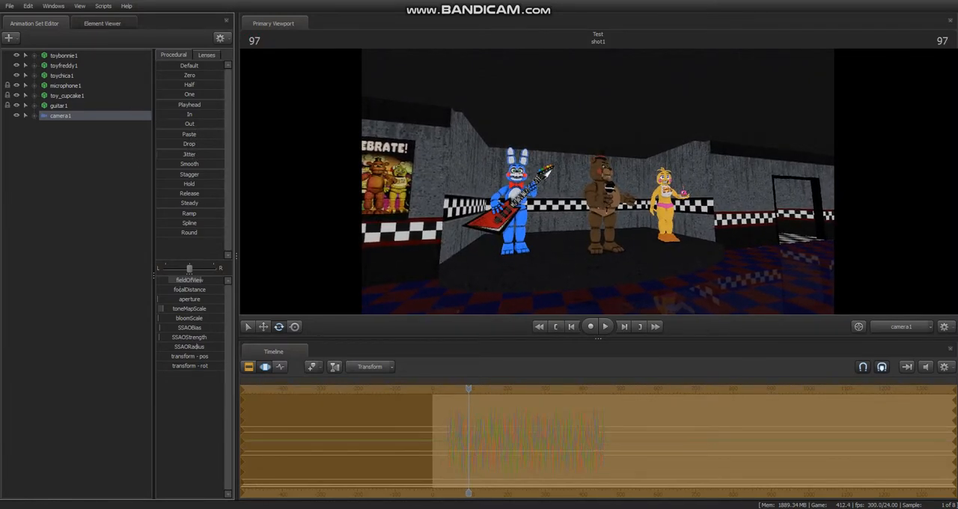
{"action": "left_click", "coordinate": [590, 325]}
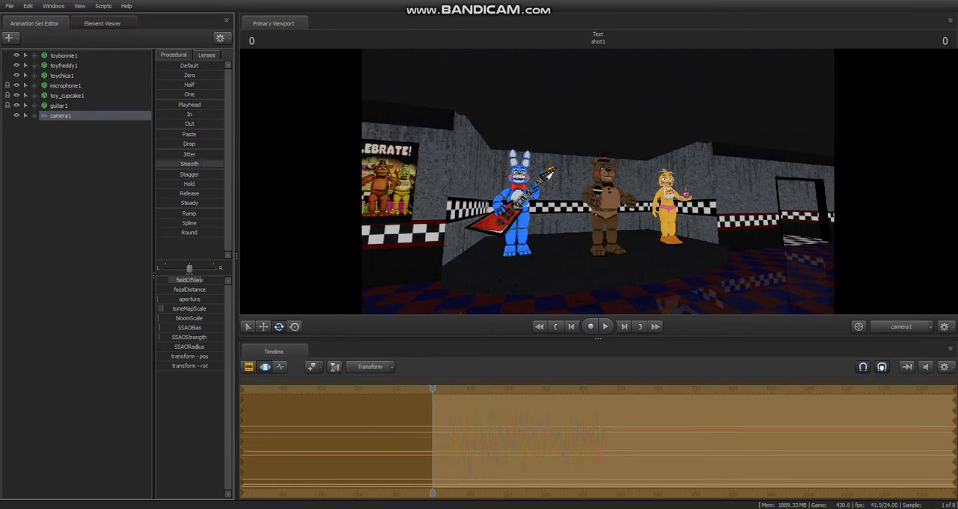
- Smooth camera1's jitter, preview it, and show its position and rotation curves
{"action": "left_click", "coordinate": [605, 326]}
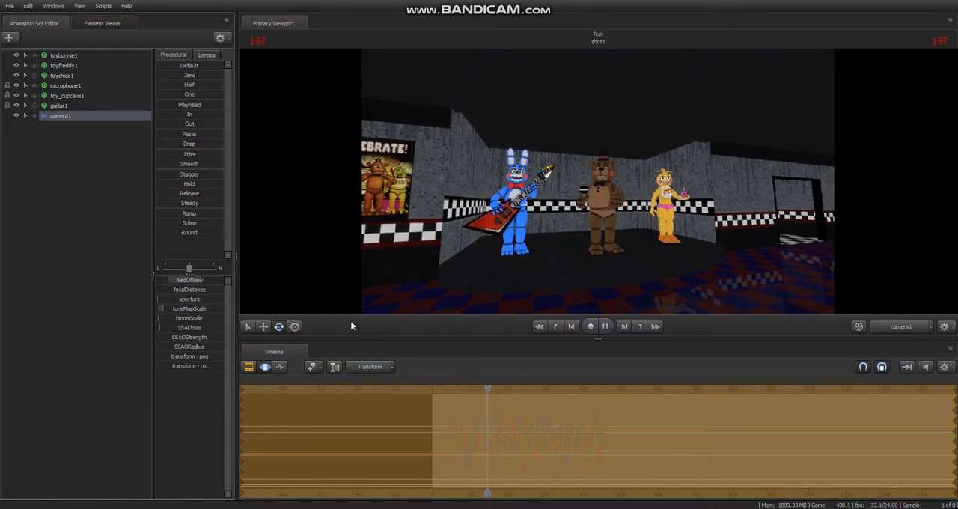
{"action": "left_click", "coordinate": [605, 326]}
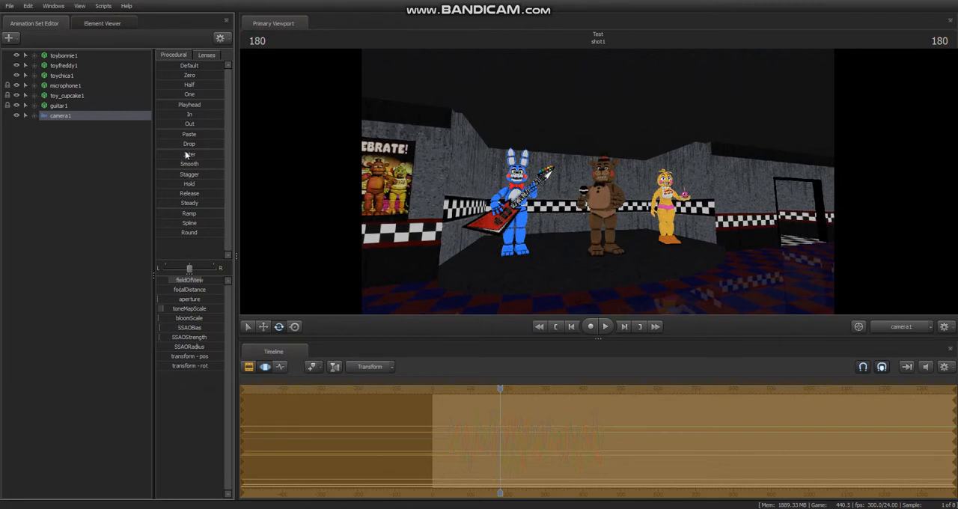
{"action": "mouse_move", "coordinate": [185, 156]}
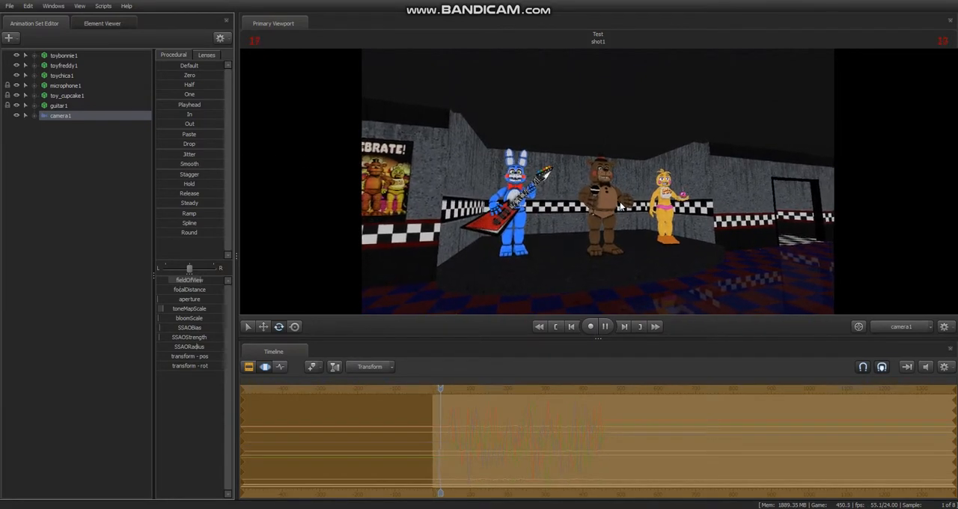
{"action": "left_click", "coordinate": [264, 366]}
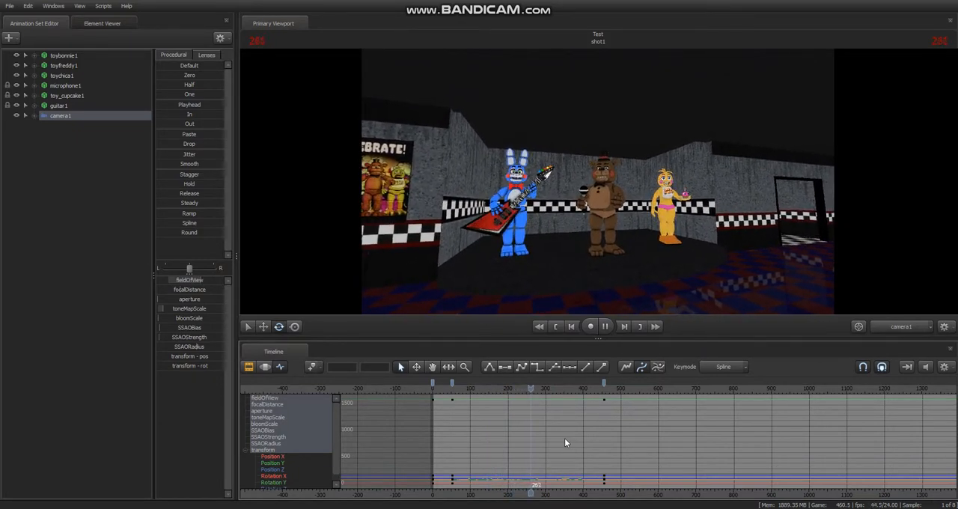
- Key camera1's fieldOfView narrower mid-shot for a Toy Freddy close-up and preview the zoom
{"action": "left_click", "coordinate": [605, 326]}
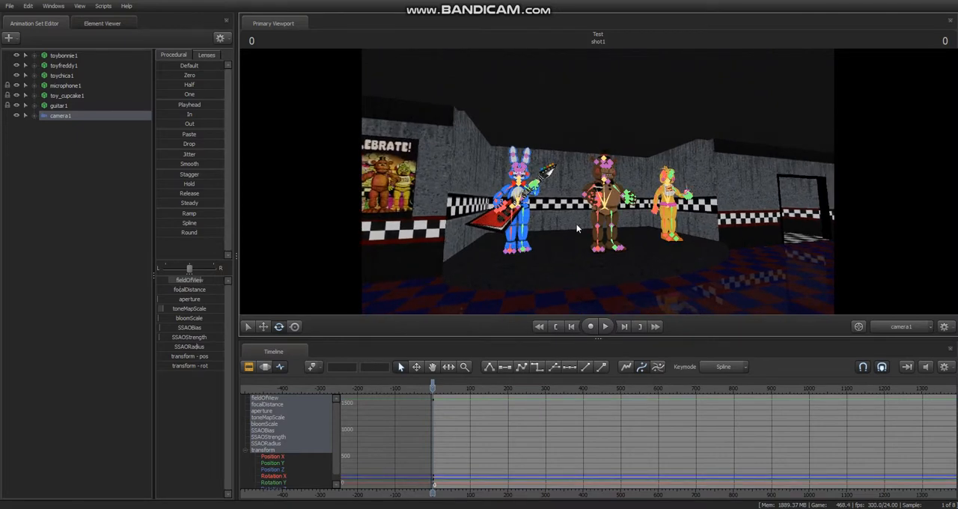
{"action": "left_click_drag", "start_coordinate": [432, 401], "coordinate": [459, 402]}
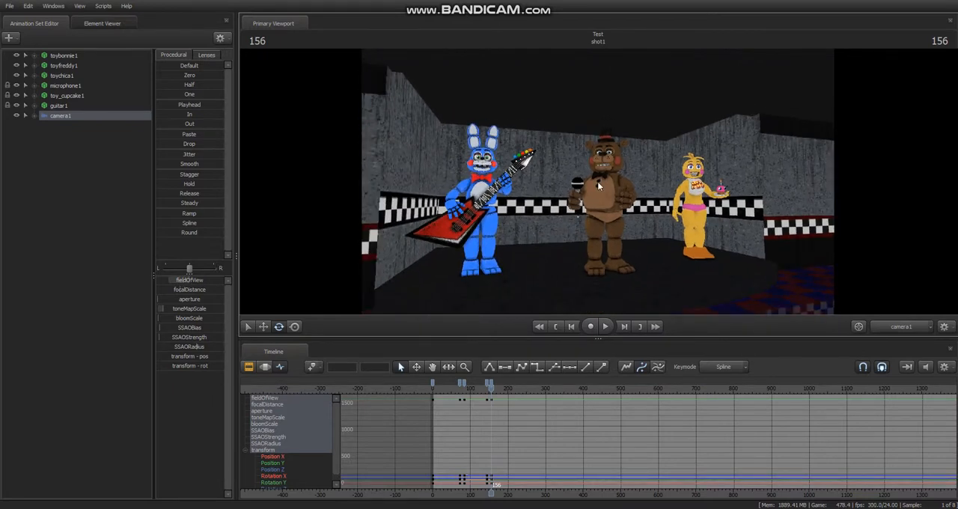
{"action": "left_click", "coordinate": [604, 326]}
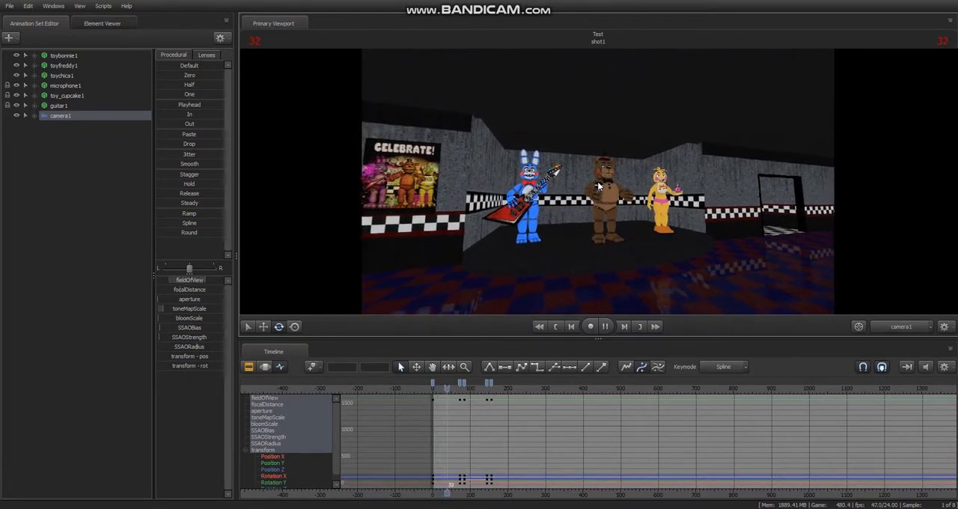
{"action": "left_click", "coordinate": [605, 326]}
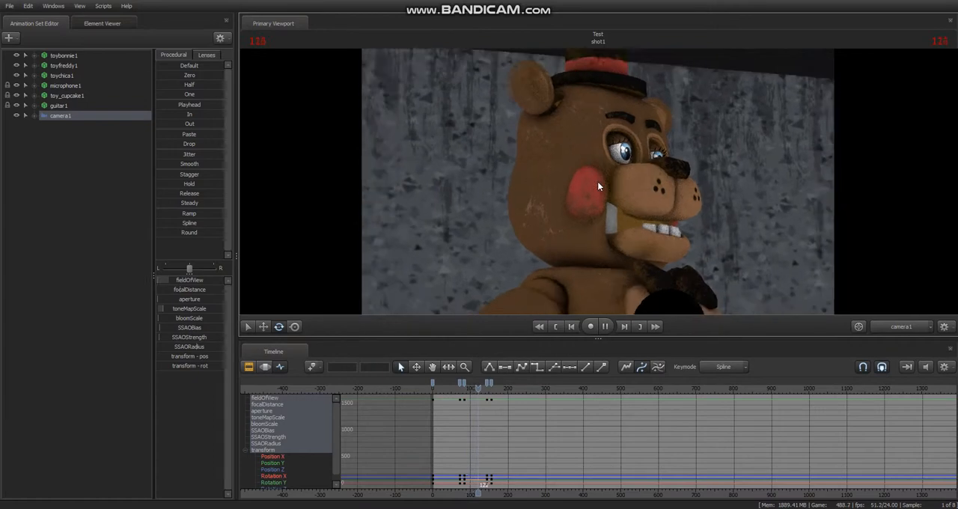
{"action": "left_click", "coordinate": [605, 325]}
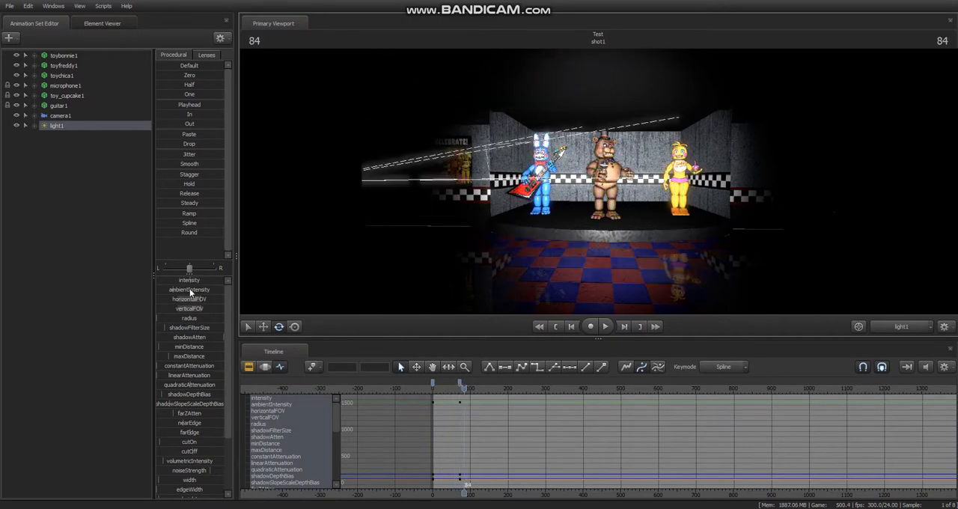
- Preview light1's keyed intensity on the animatronics and rewind to frame 0
{"action": "left_click", "coordinate": [604, 325]}
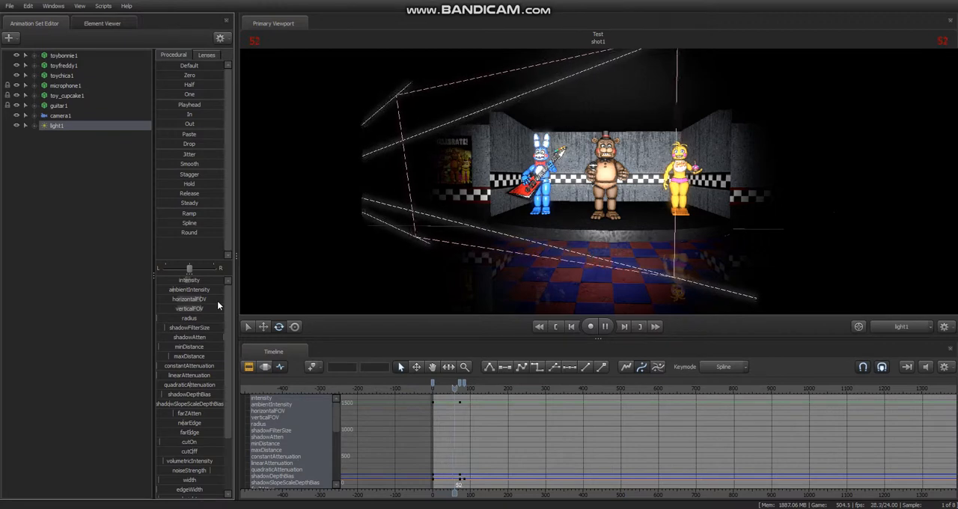
{"action": "left_click", "coordinate": [604, 325]}
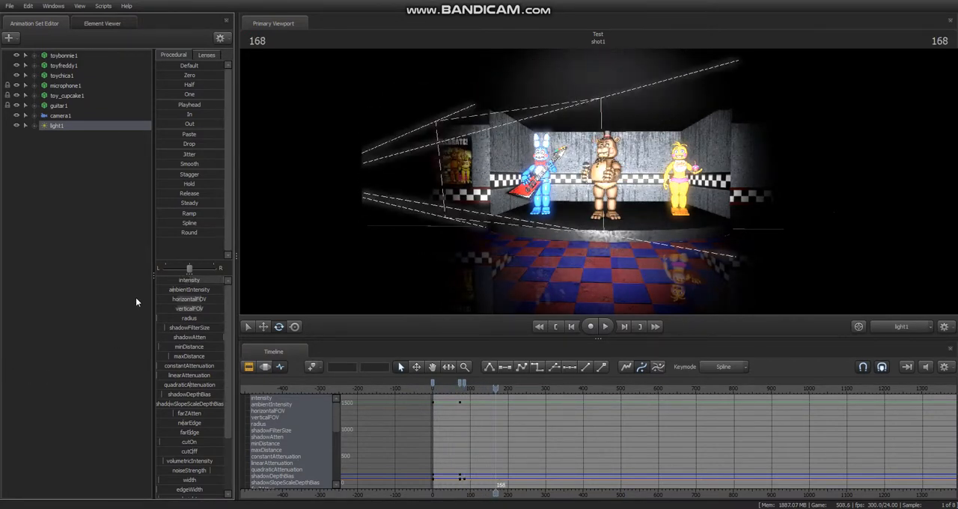
{"action": "left_click", "coordinate": [604, 326]}
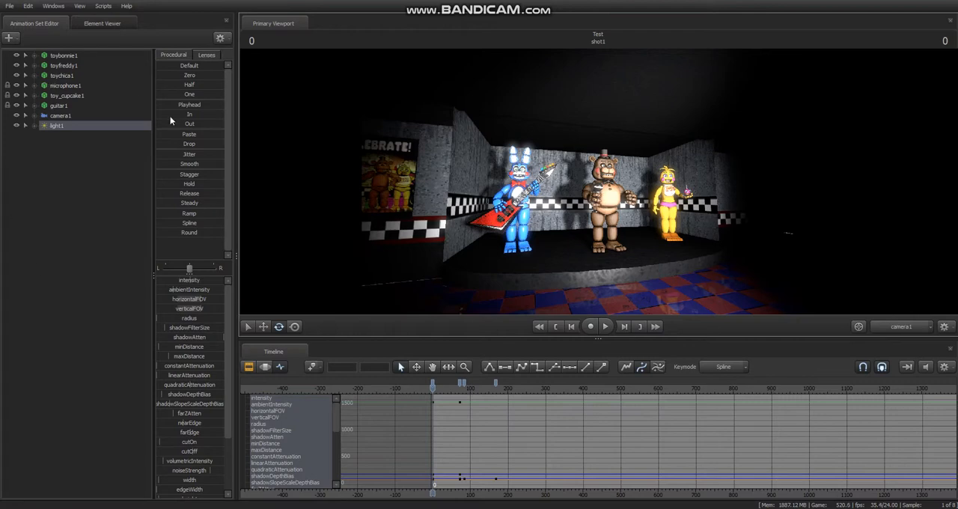
{"action": "mouse_move", "coordinate": [368, 274]}
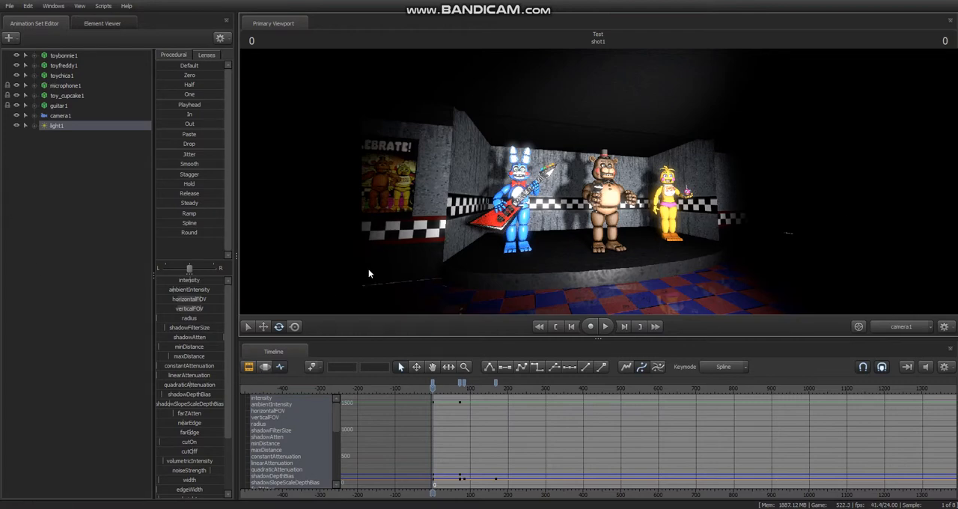
{"action": "mouse_move", "coordinate": [367, 274]}
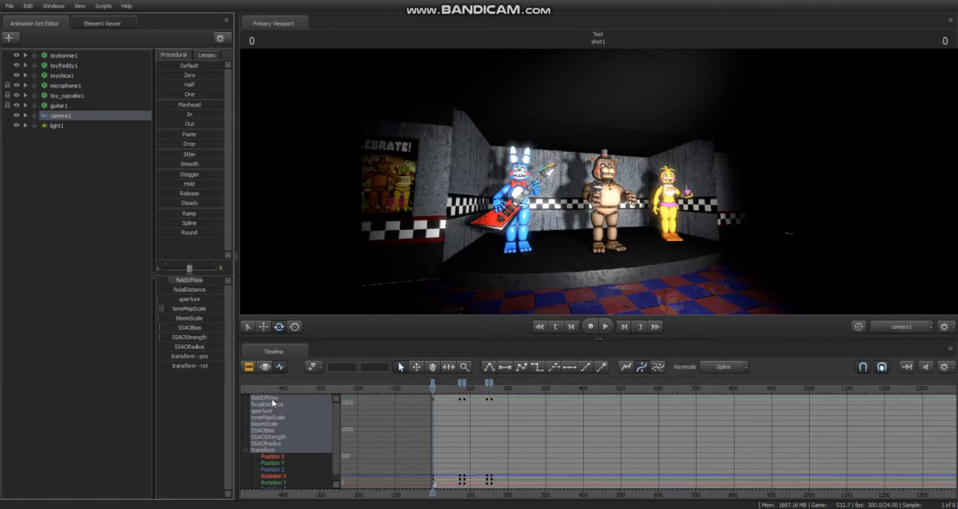
- Review camera1's fieldOfView curve, then return to its motion track in the Motion Editor
{"action": "left_click", "coordinate": [589, 325]}
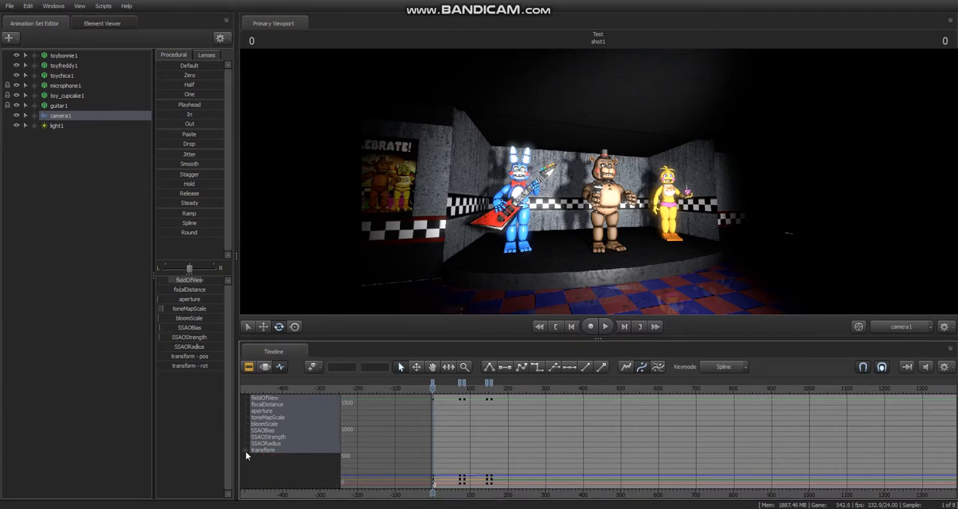
{"action": "mouse_move", "coordinate": [264, 453]}
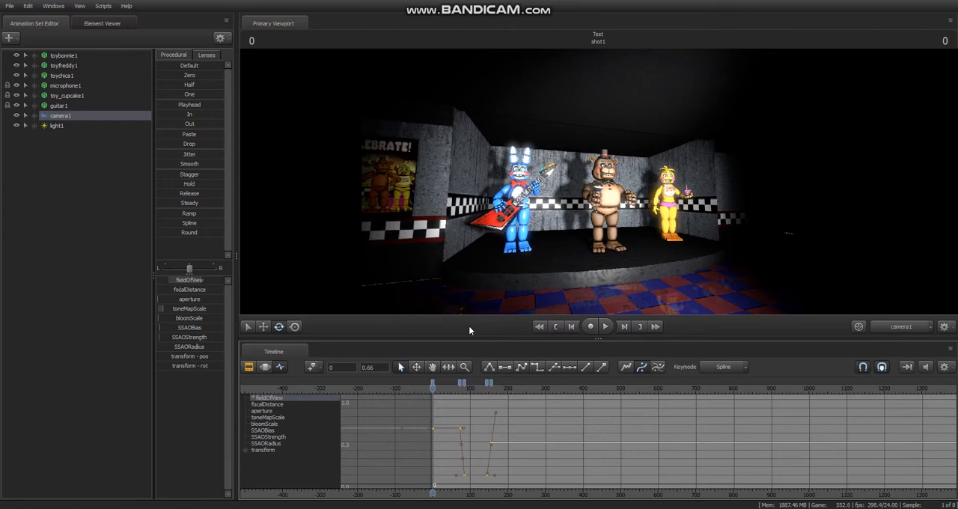
{"action": "left_click", "coordinate": [591, 326]}
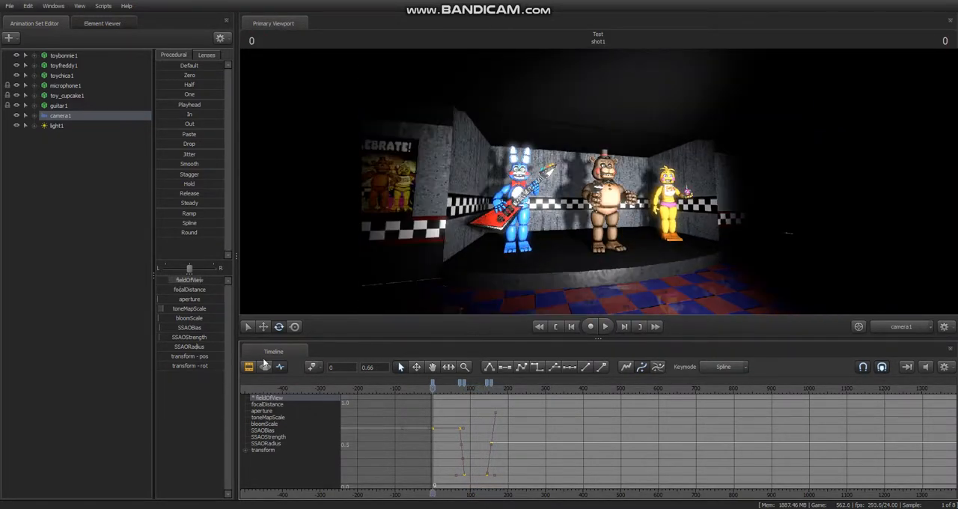
{"action": "left_click", "coordinate": [265, 367]}
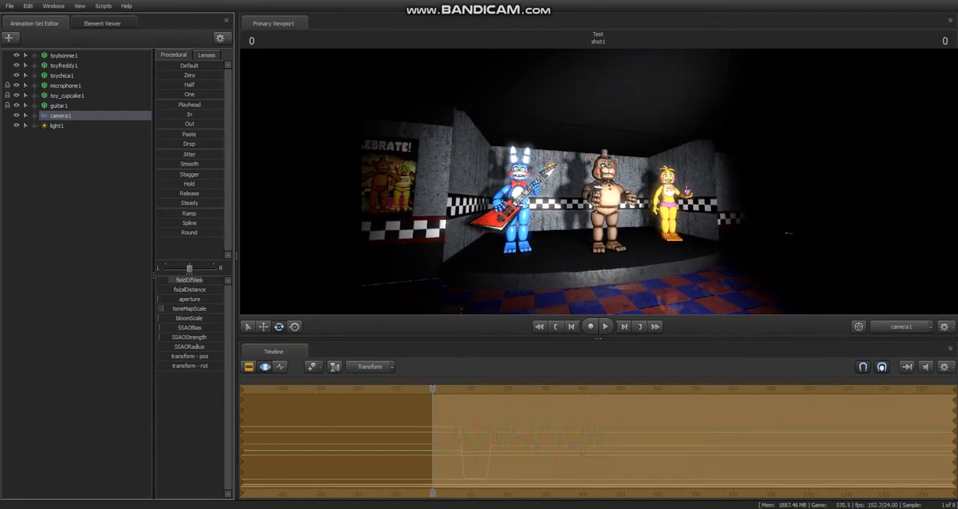
- Play back the lit, zooming camera1 shot, pausing and resuming once, then stop
{"action": "left_click", "coordinate": [590, 327]}
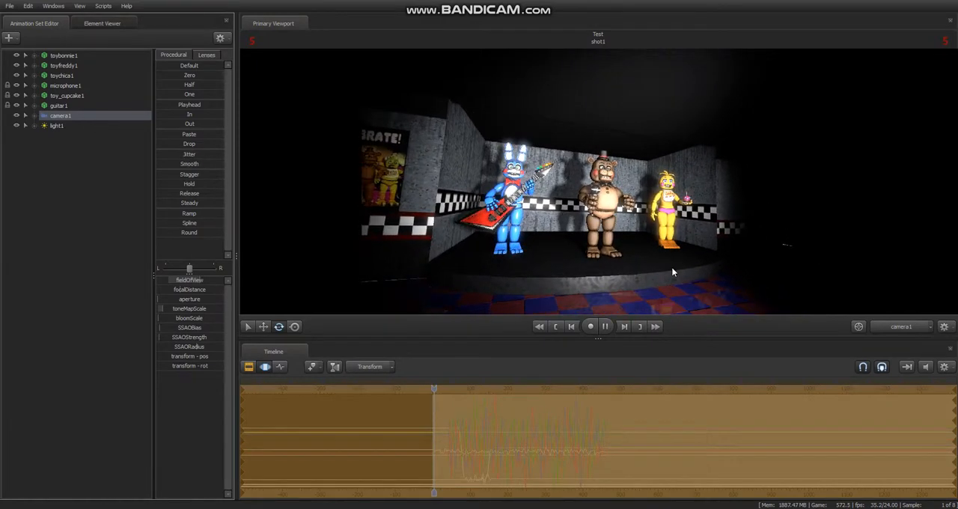
{"action": "left_click", "coordinate": [605, 325]}
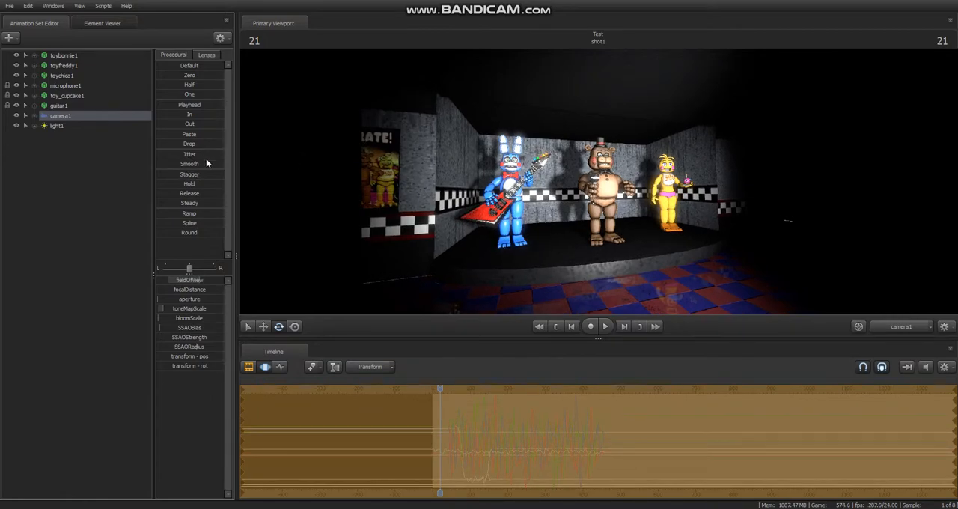
{"action": "left_click", "coordinate": [591, 326]}
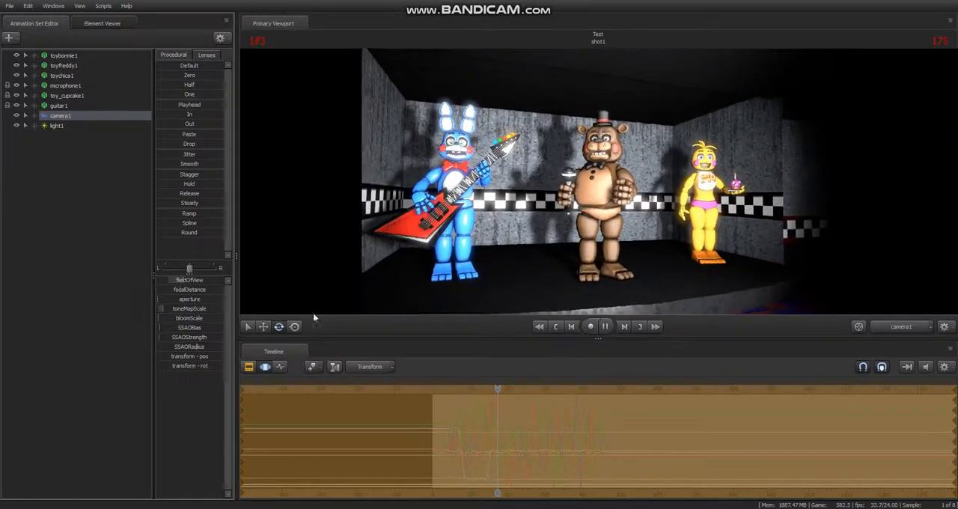
{"action": "left_click", "coordinate": [280, 366]}
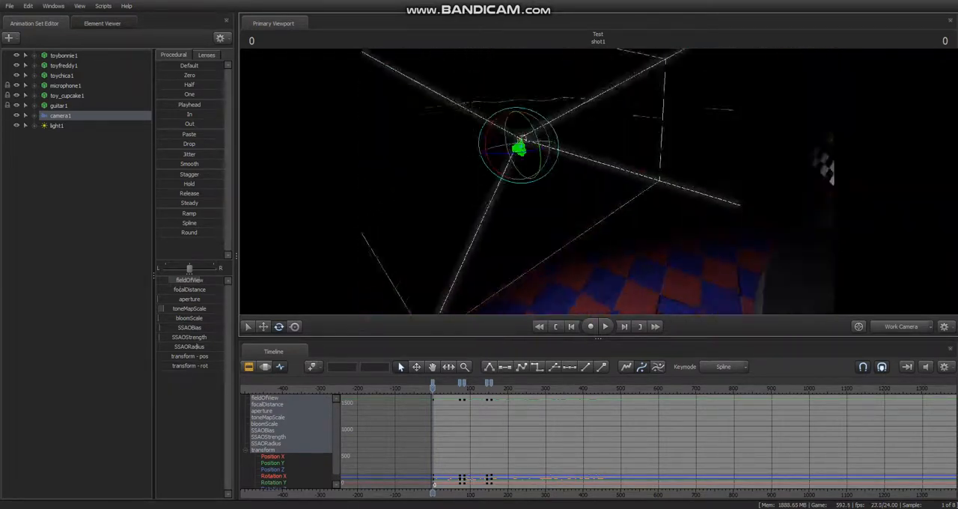
- Select Toy Freddy's bip_spine_0 and bip_lowerArm_L bones and rotate the left forearm slightly
{"action": "right_click", "coordinate": [389, 161]}
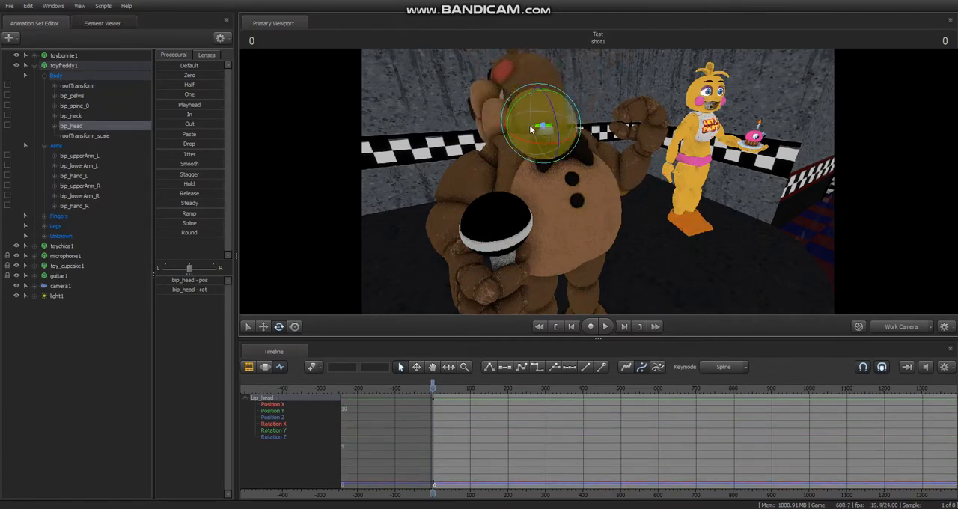
{"action": "left_click", "coordinate": [74, 104]}
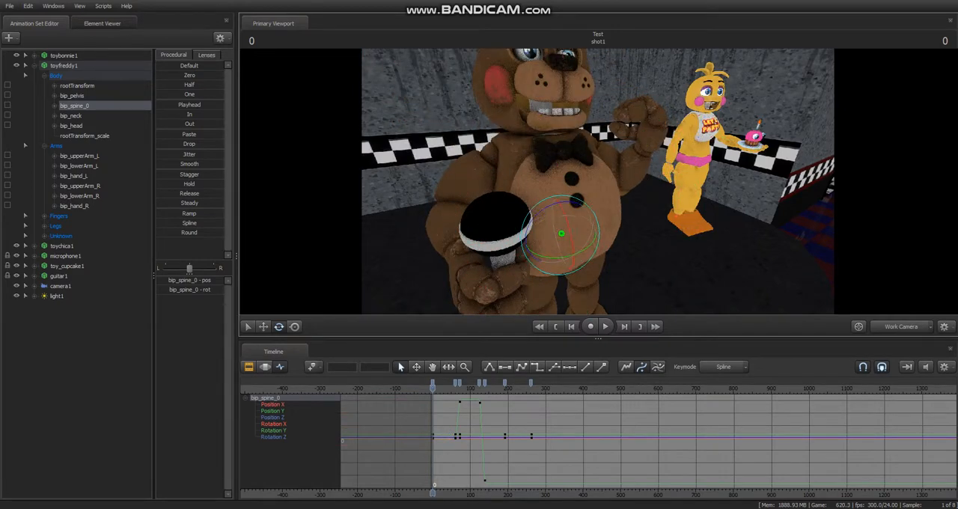
{"action": "left_click", "coordinate": [79, 166]}
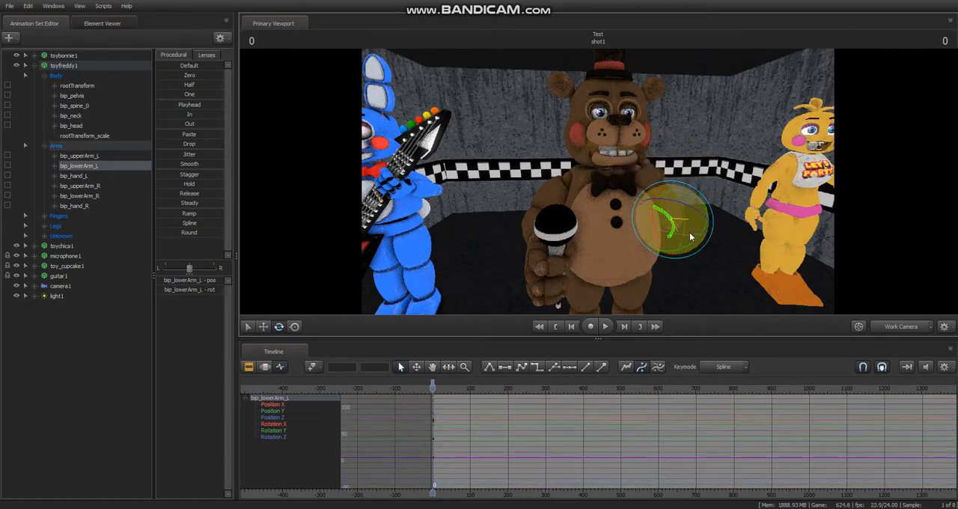
{"action": "left_click_drag", "start_coordinate": [673, 221], "coordinate": [681, 221]}
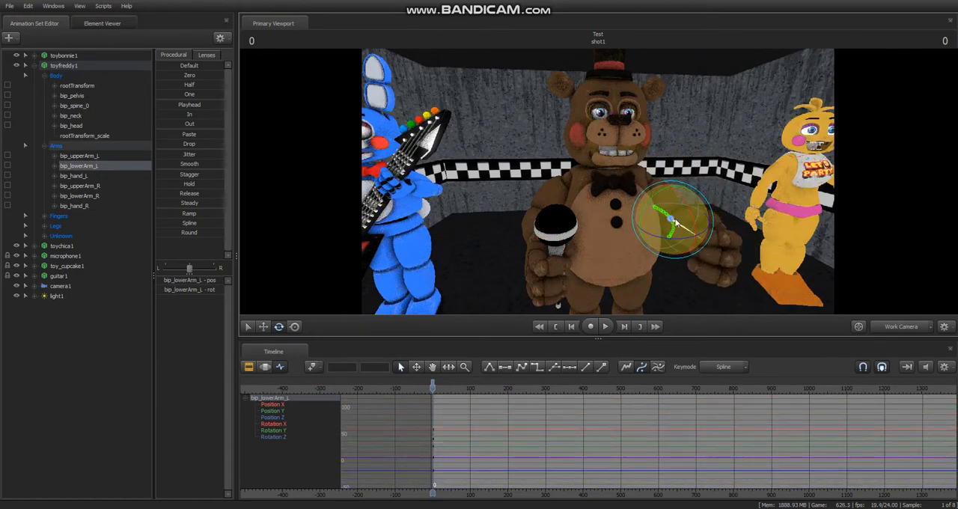